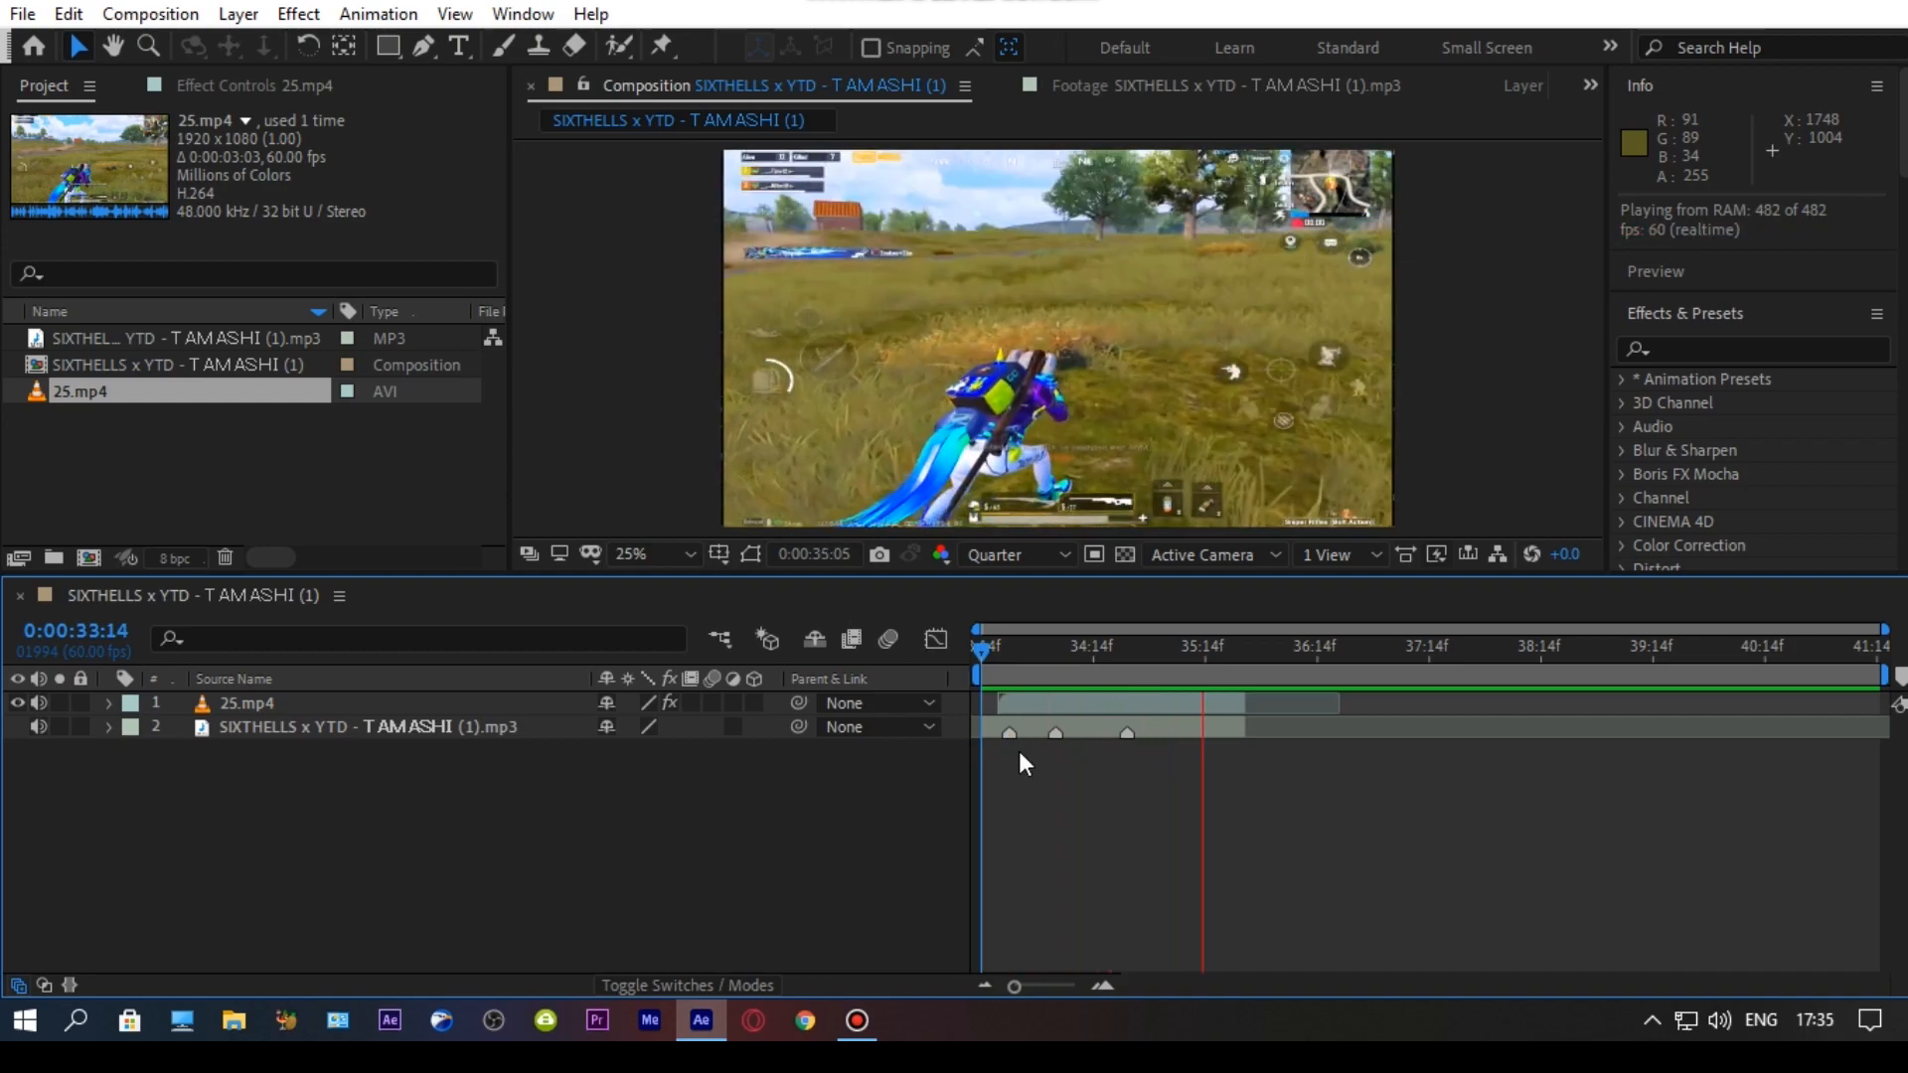
Step: Stop the preview and place the playhead near the audio beat marker for the copy
left_click(1199, 676)
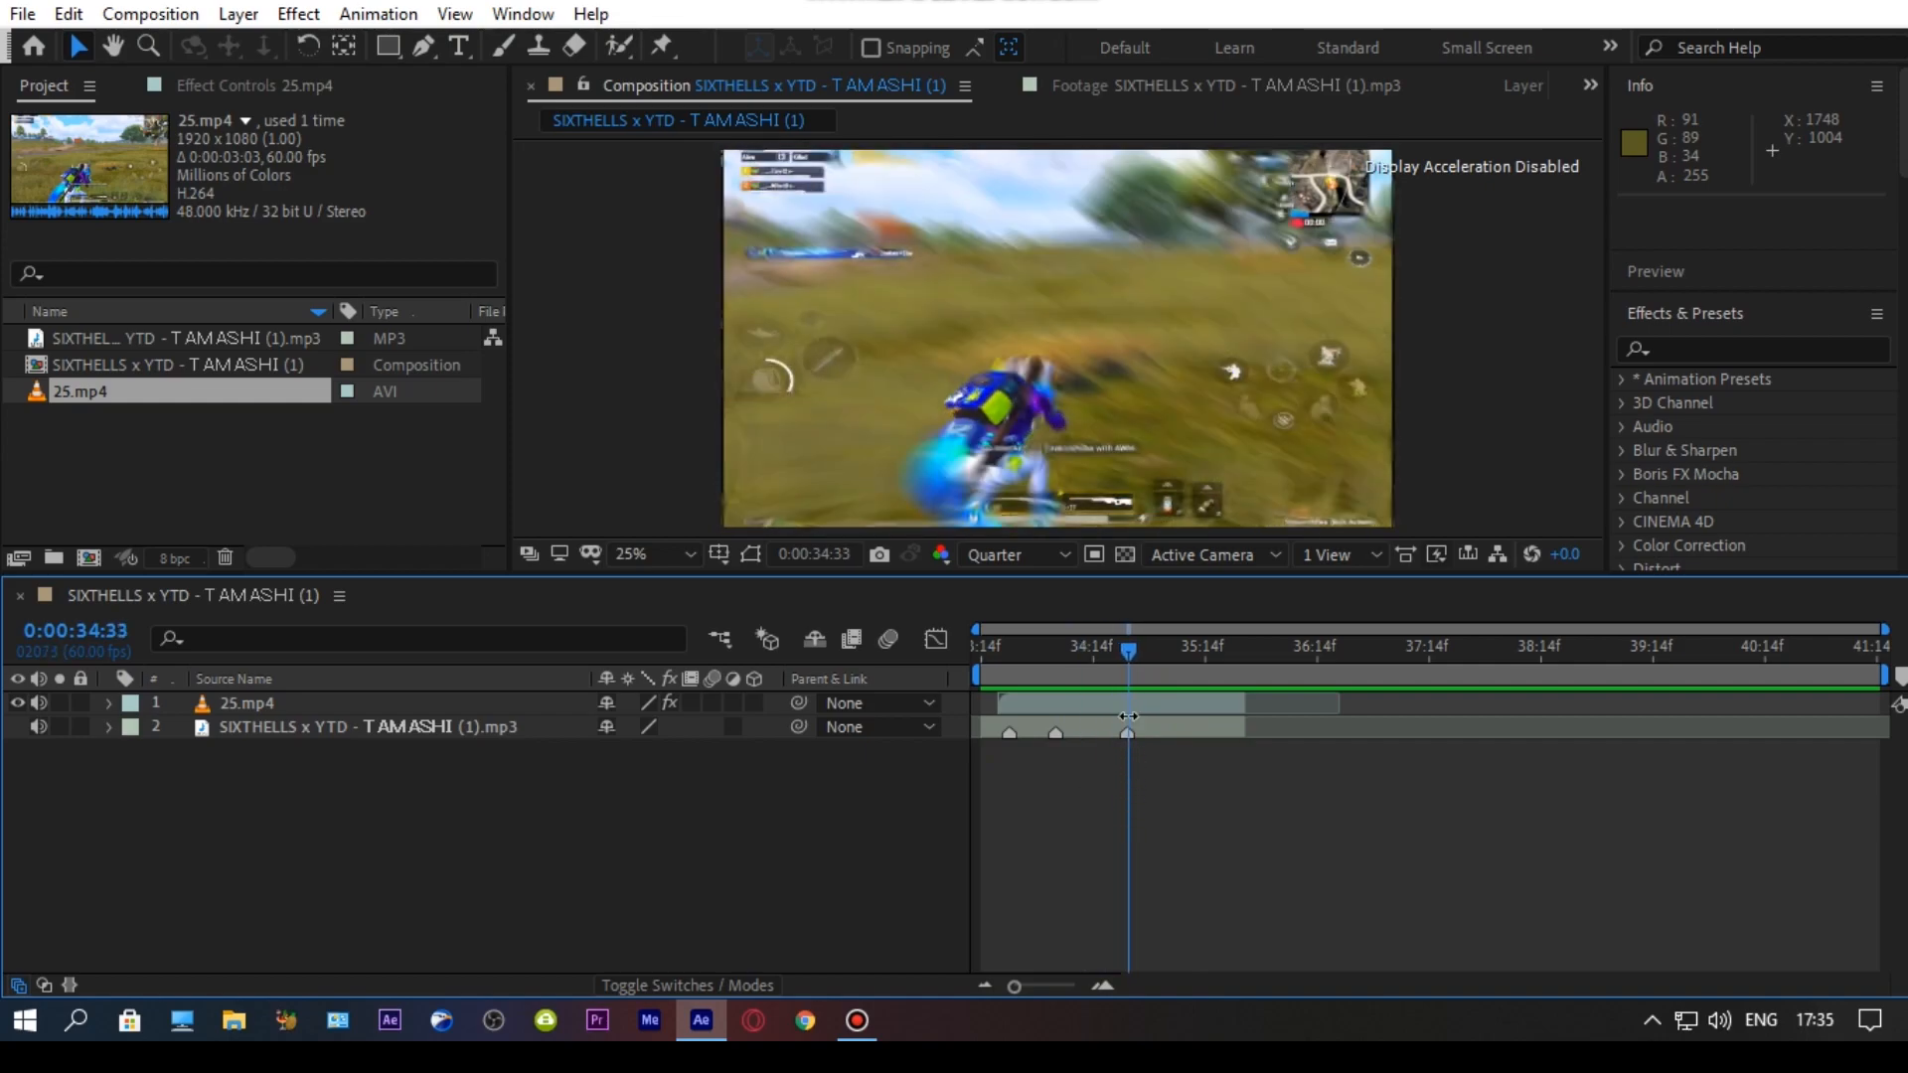
left_click(22, 1019)
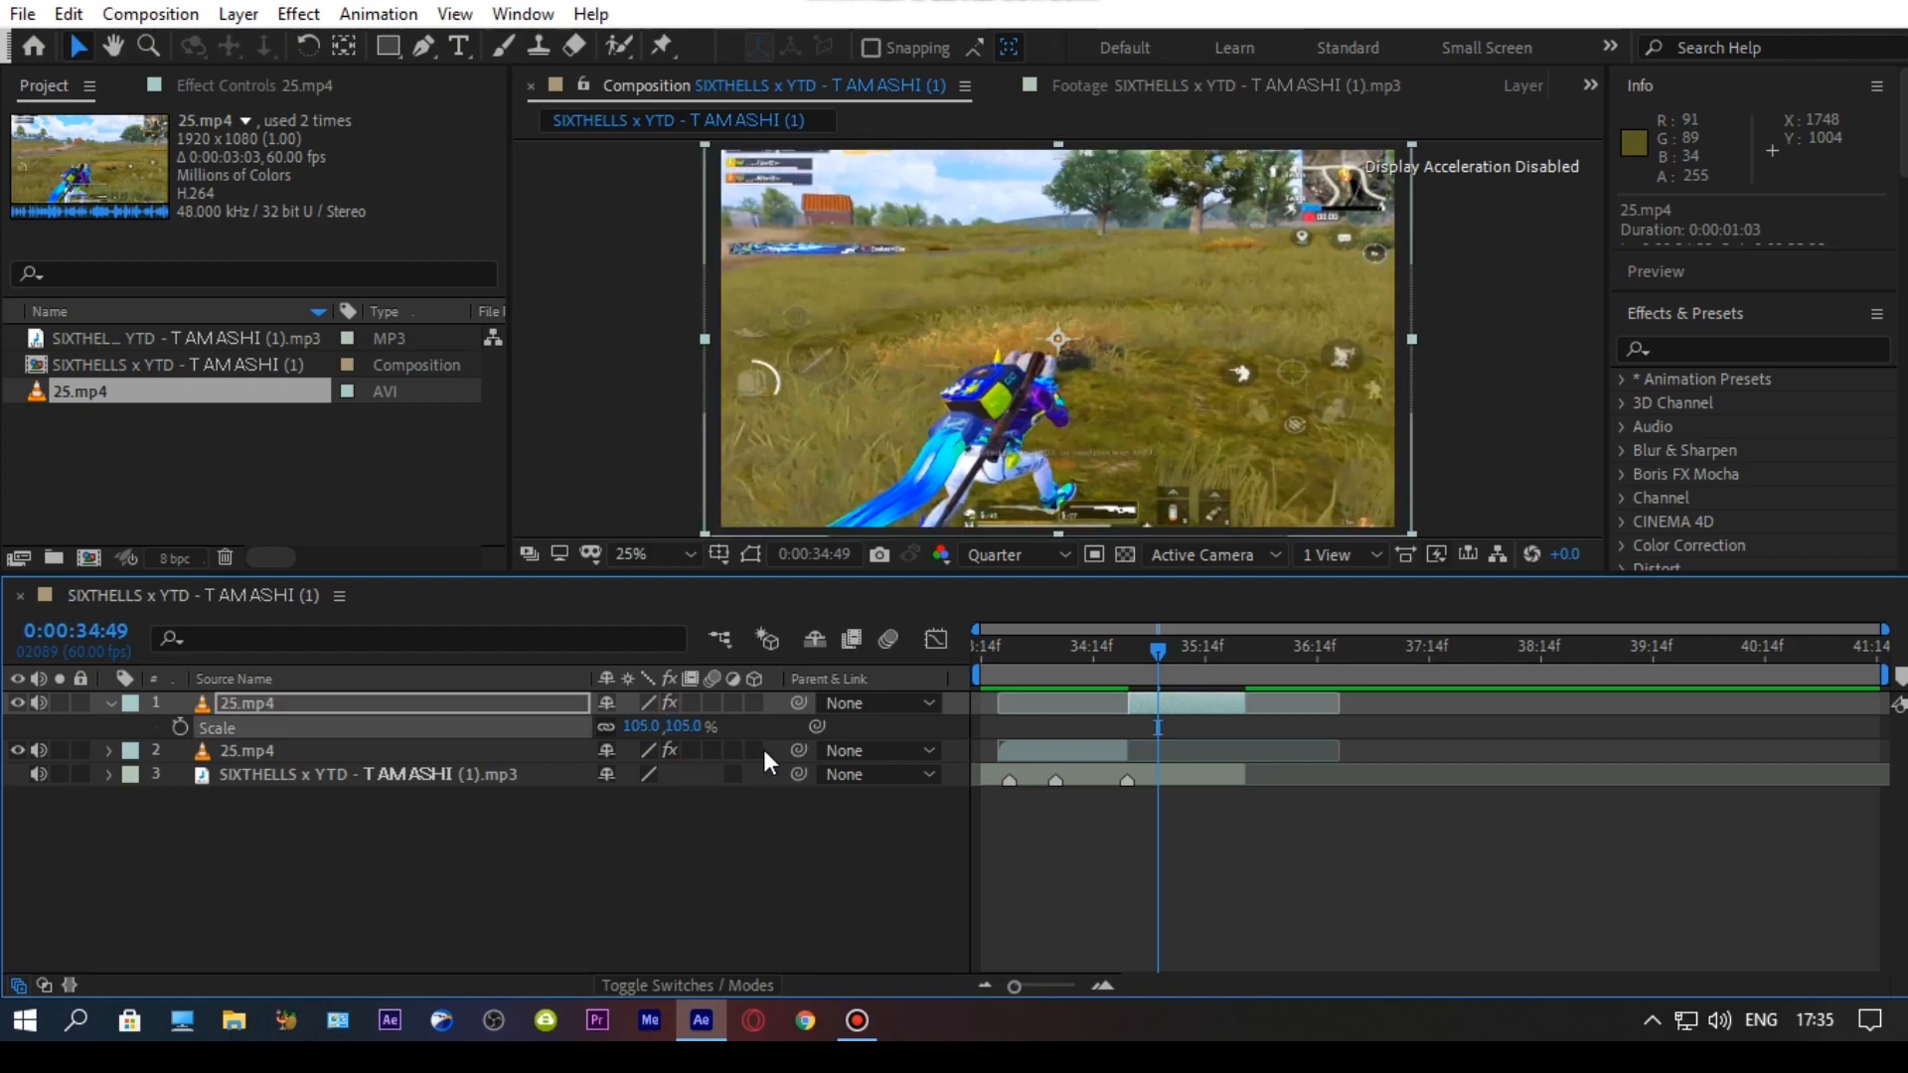
Step: Pre-compose the top 25.mp4 layer into a new composition, 25.mp4 Comp 1
right_click(1196, 705)
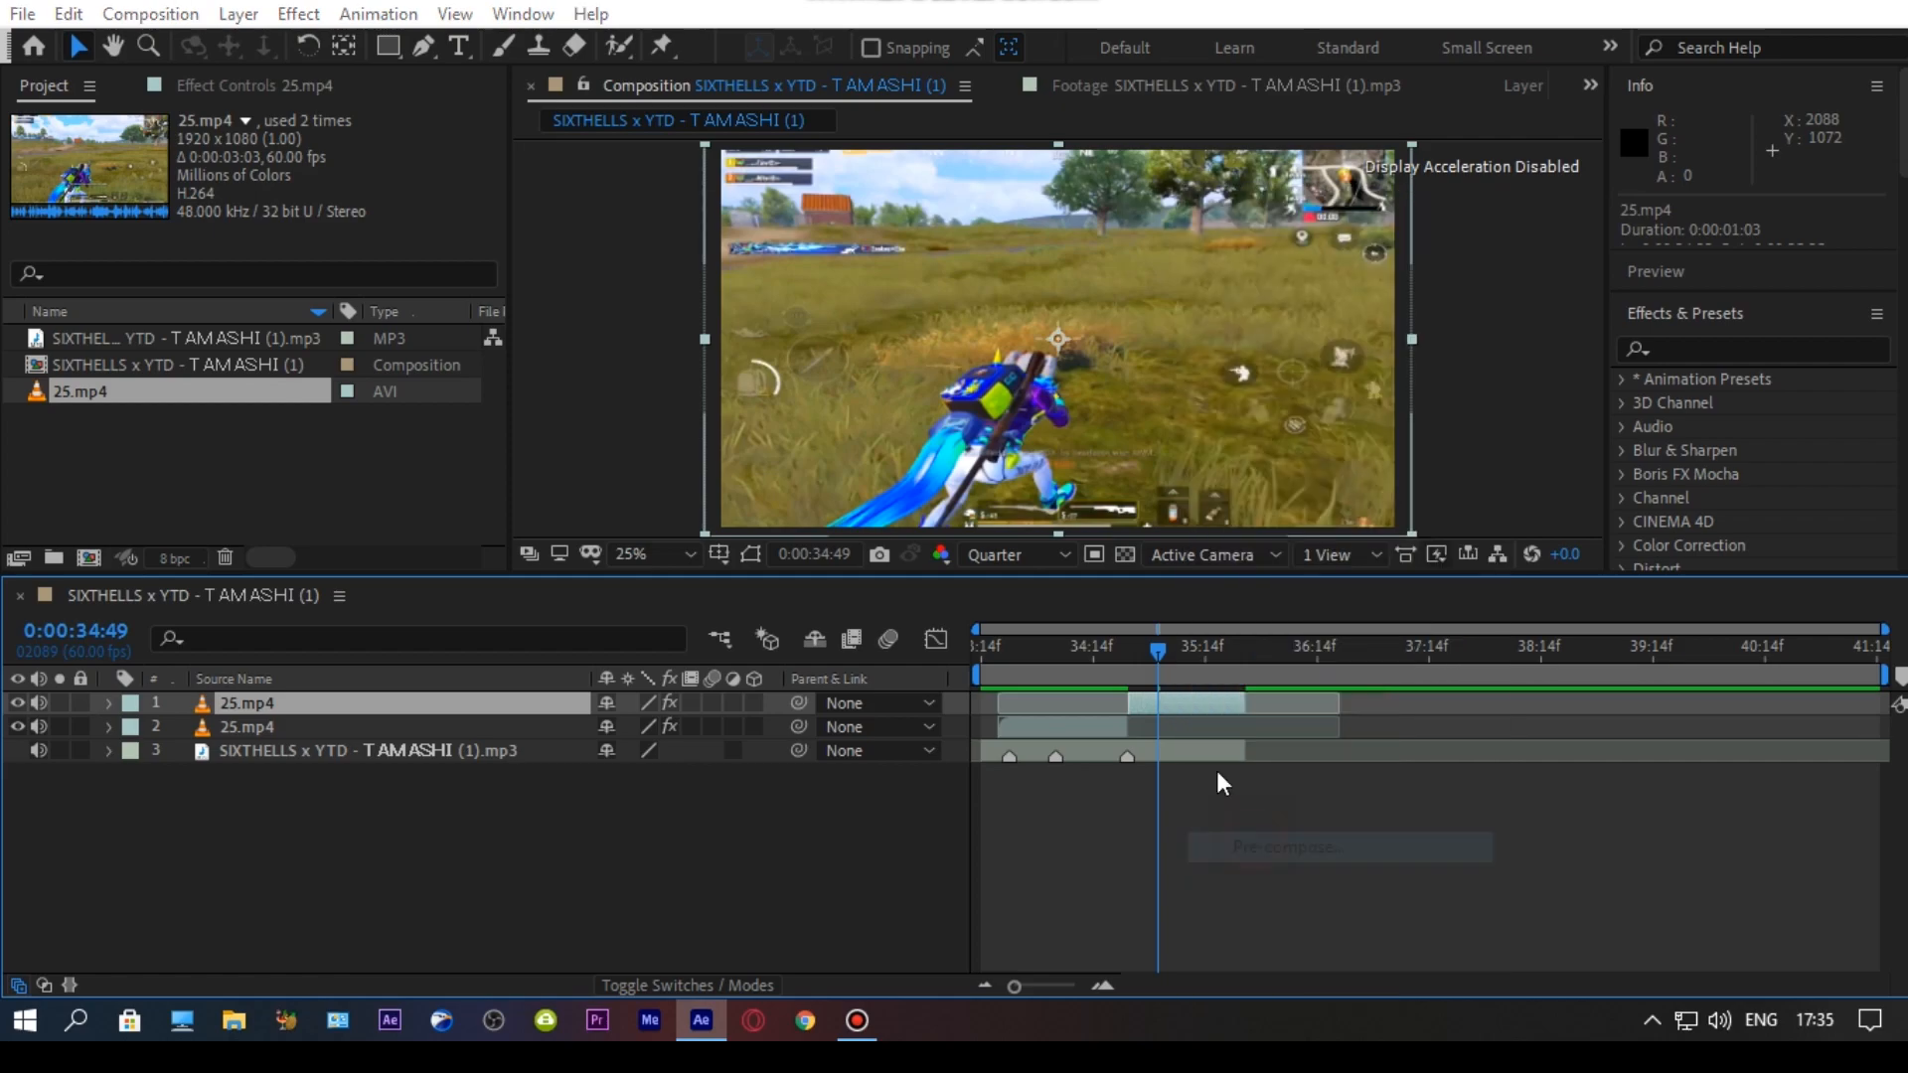
left_click(1338, 847)
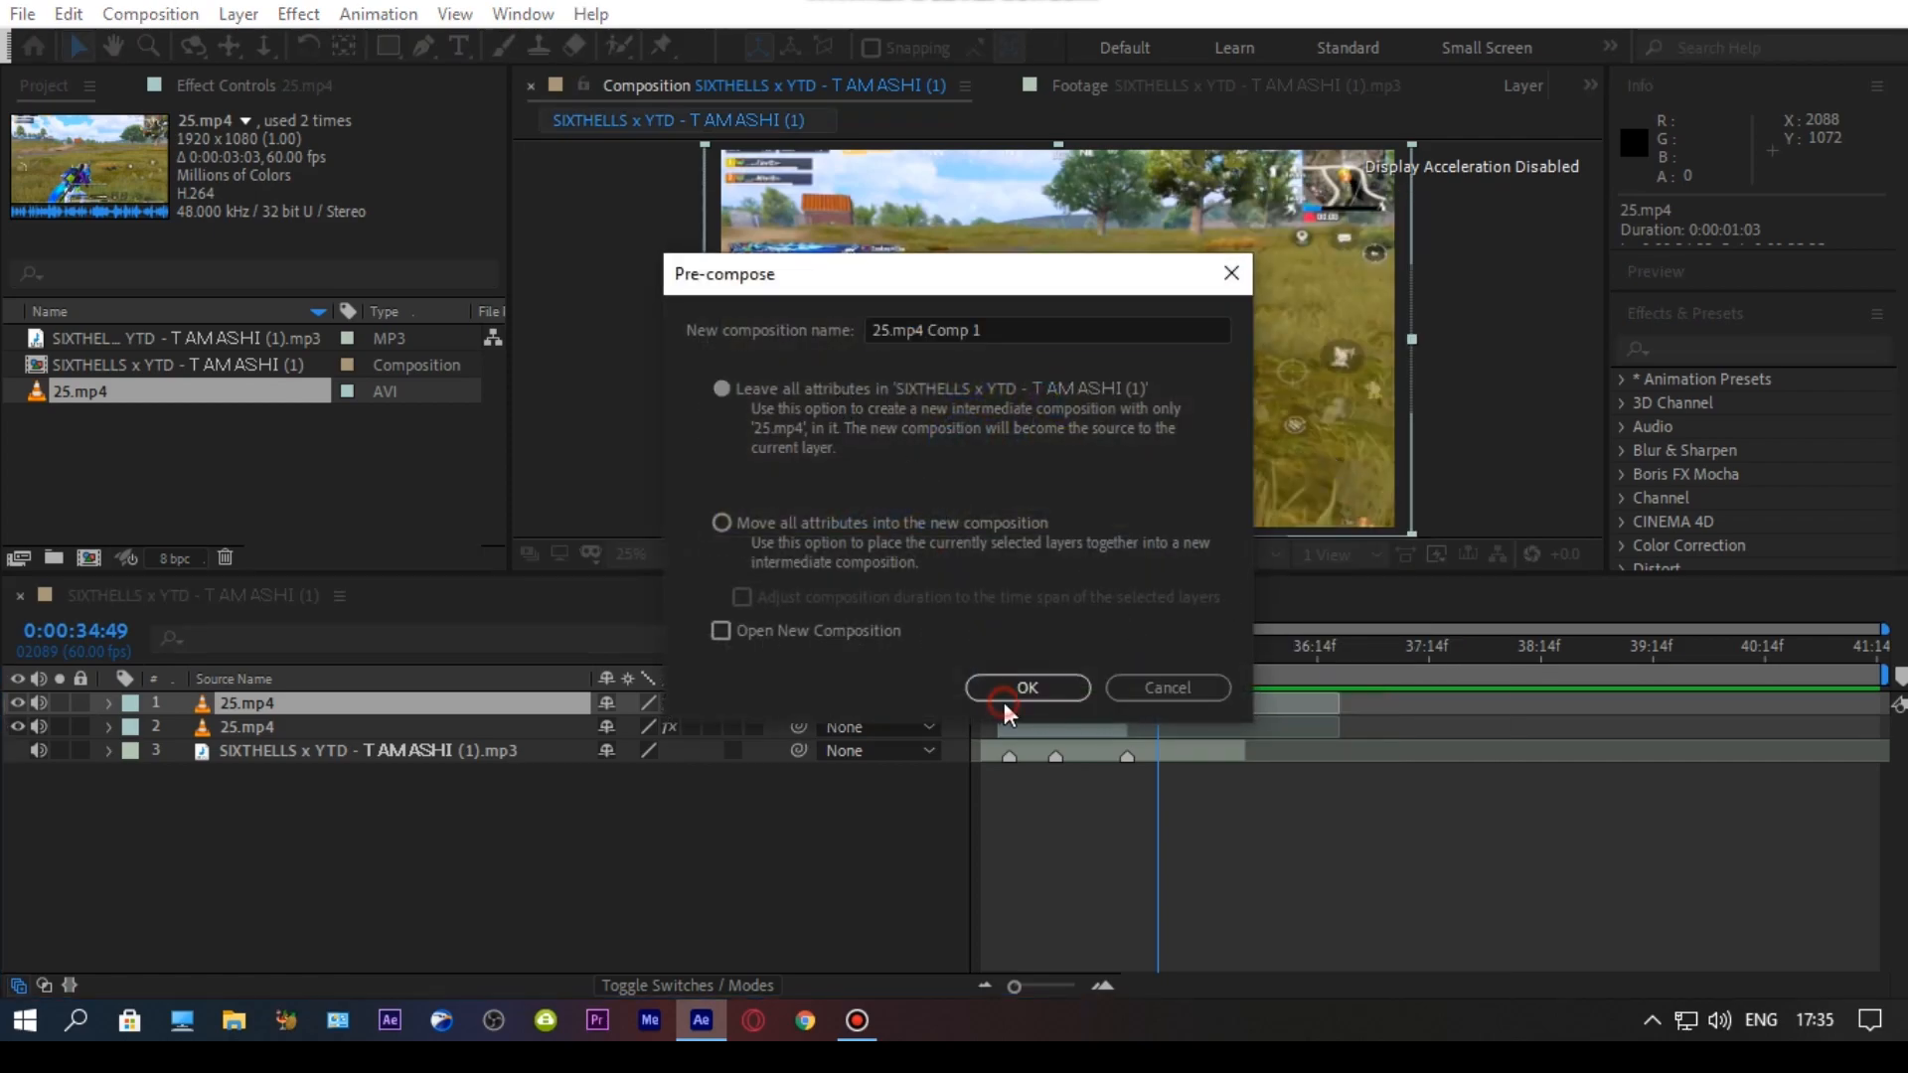
left_click(1026, 688)
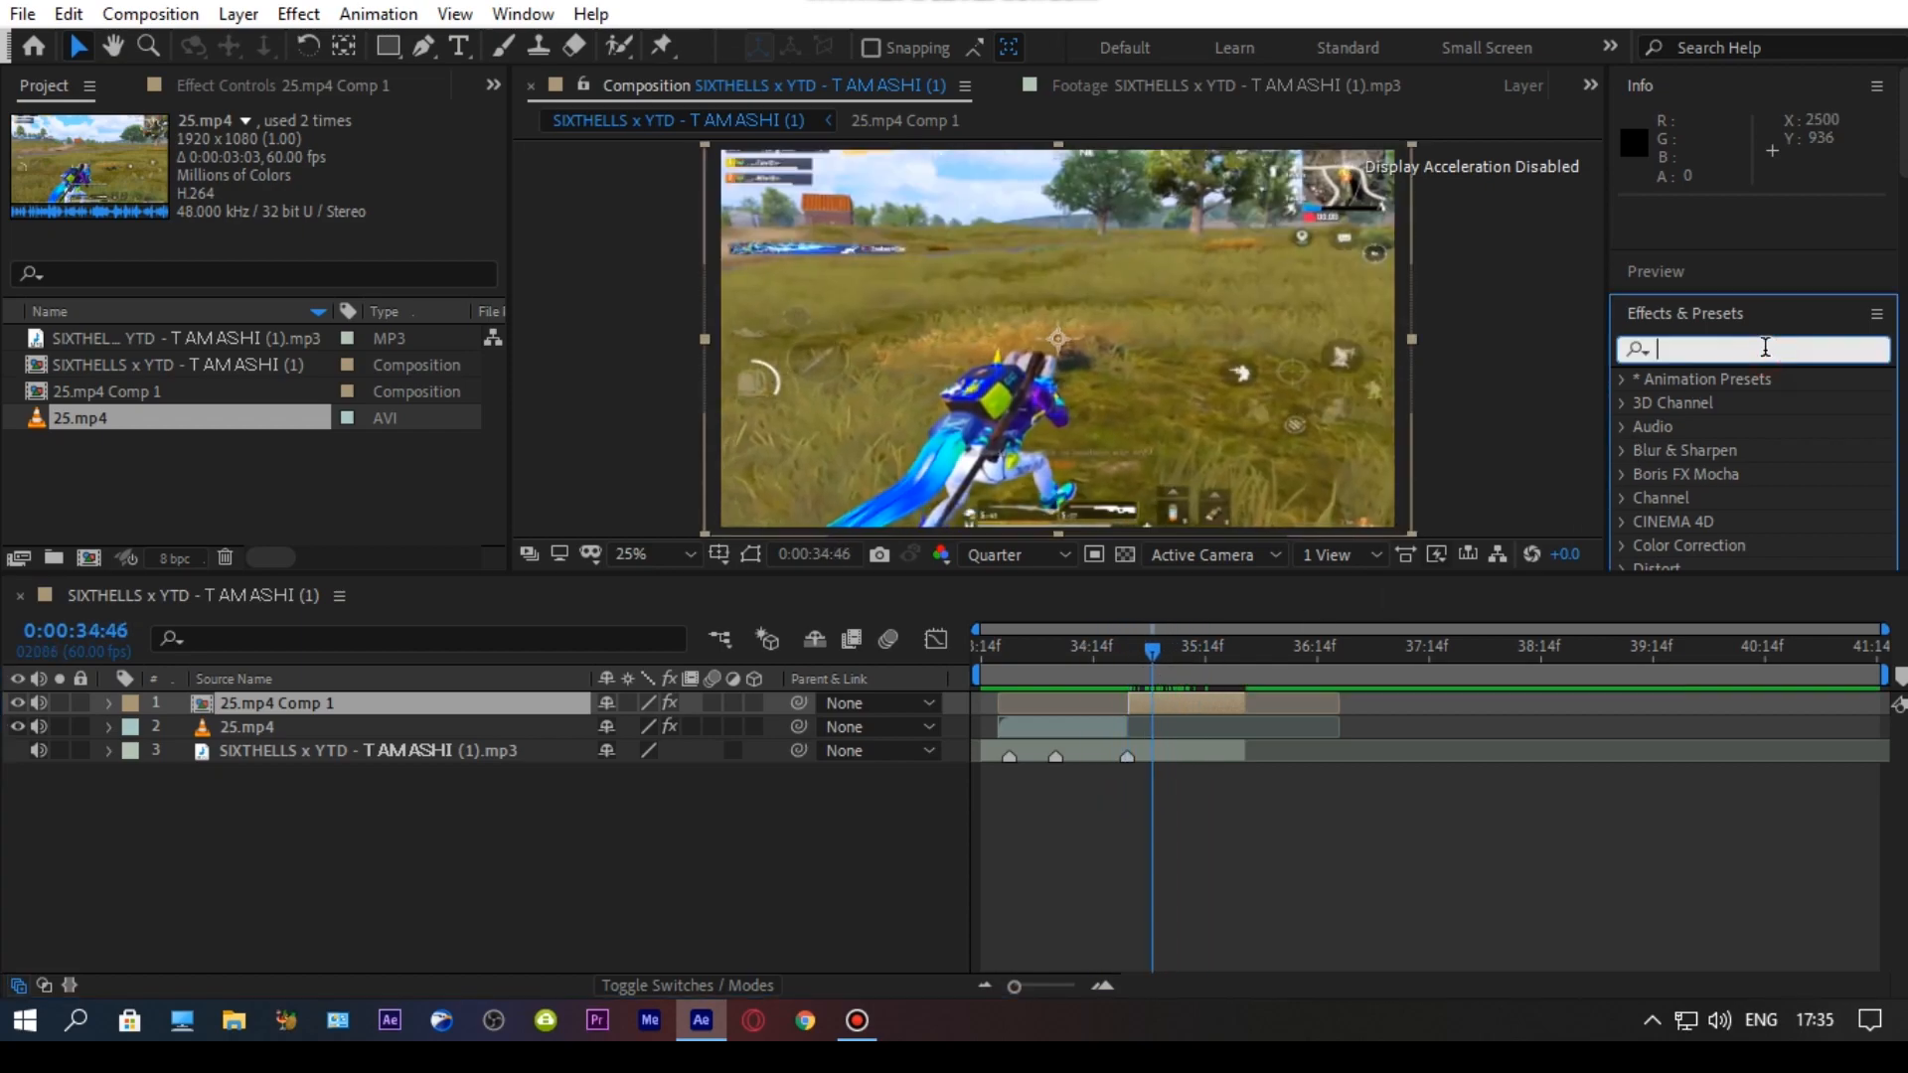
Step: Apply Motion Tile to 25.mp4 Comp 1 with output width and height 400
type("motion tile")
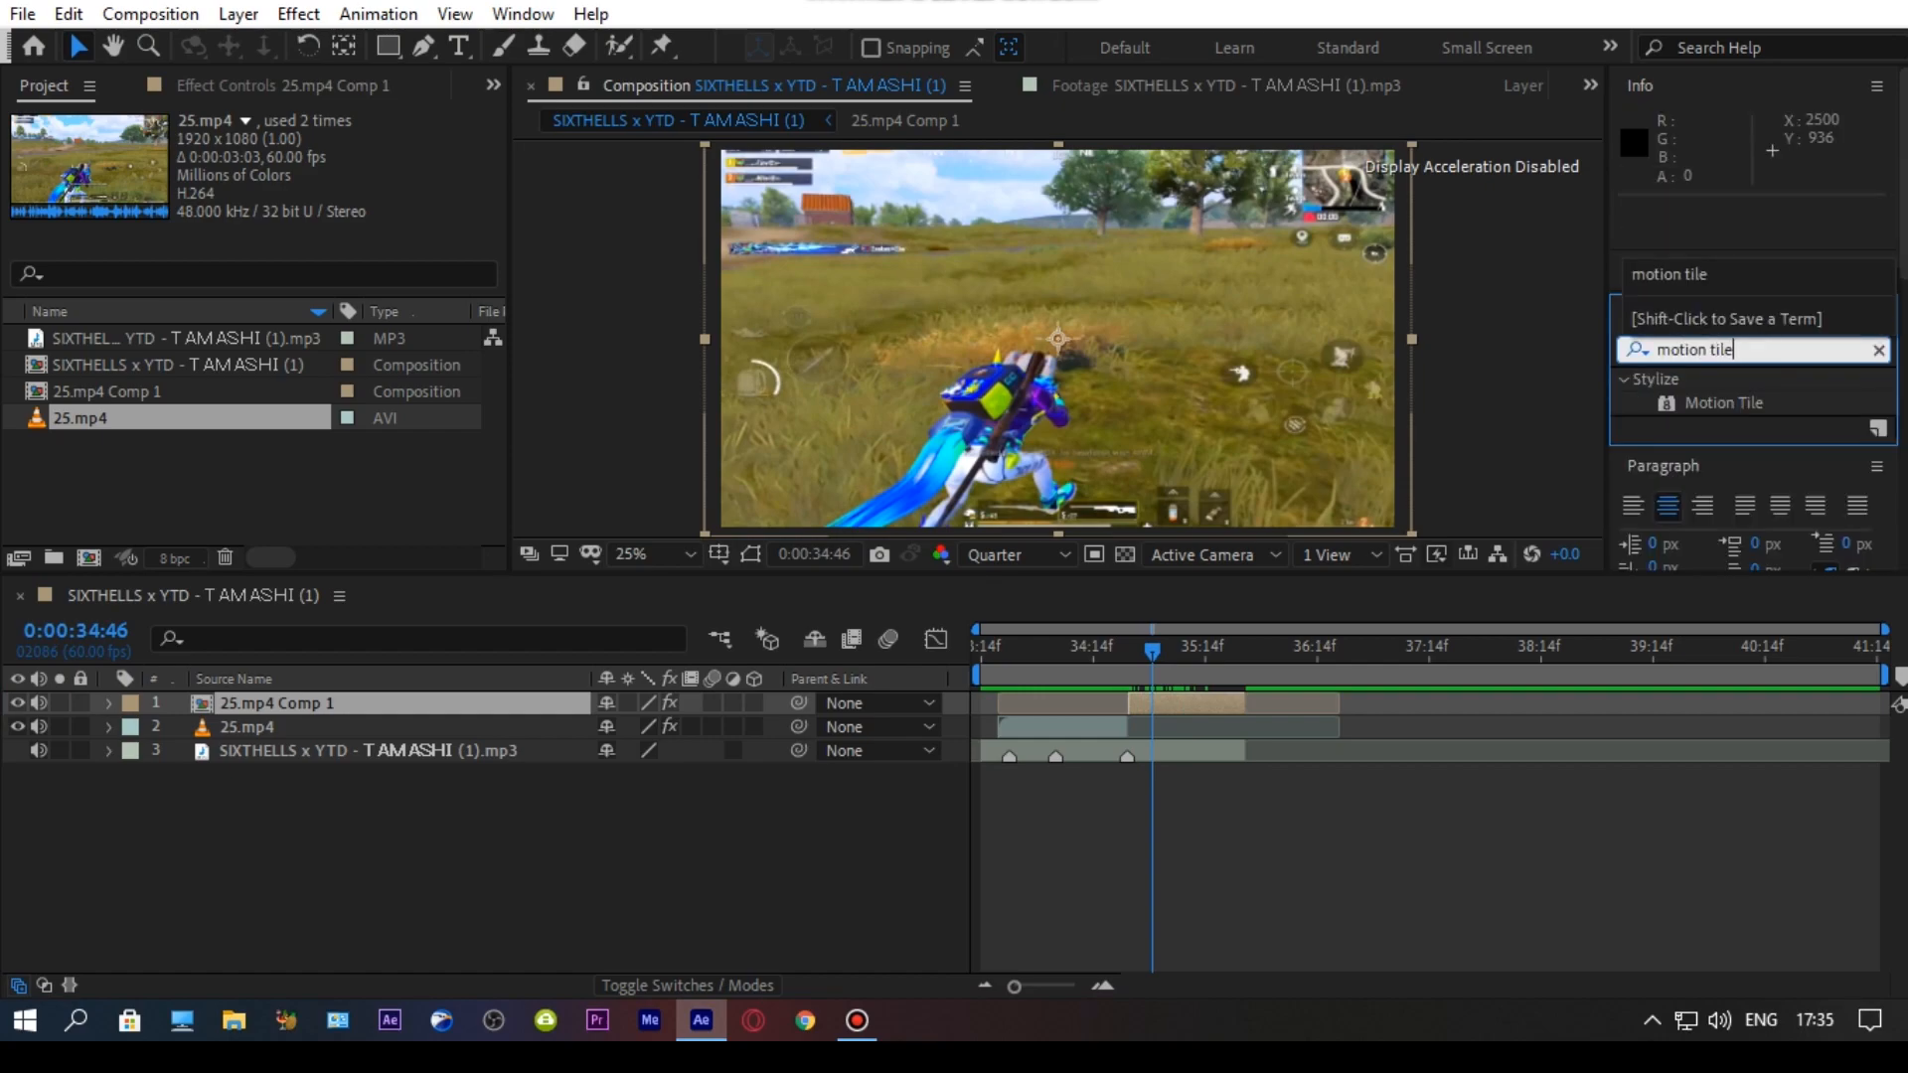
left_click(1723, 403)
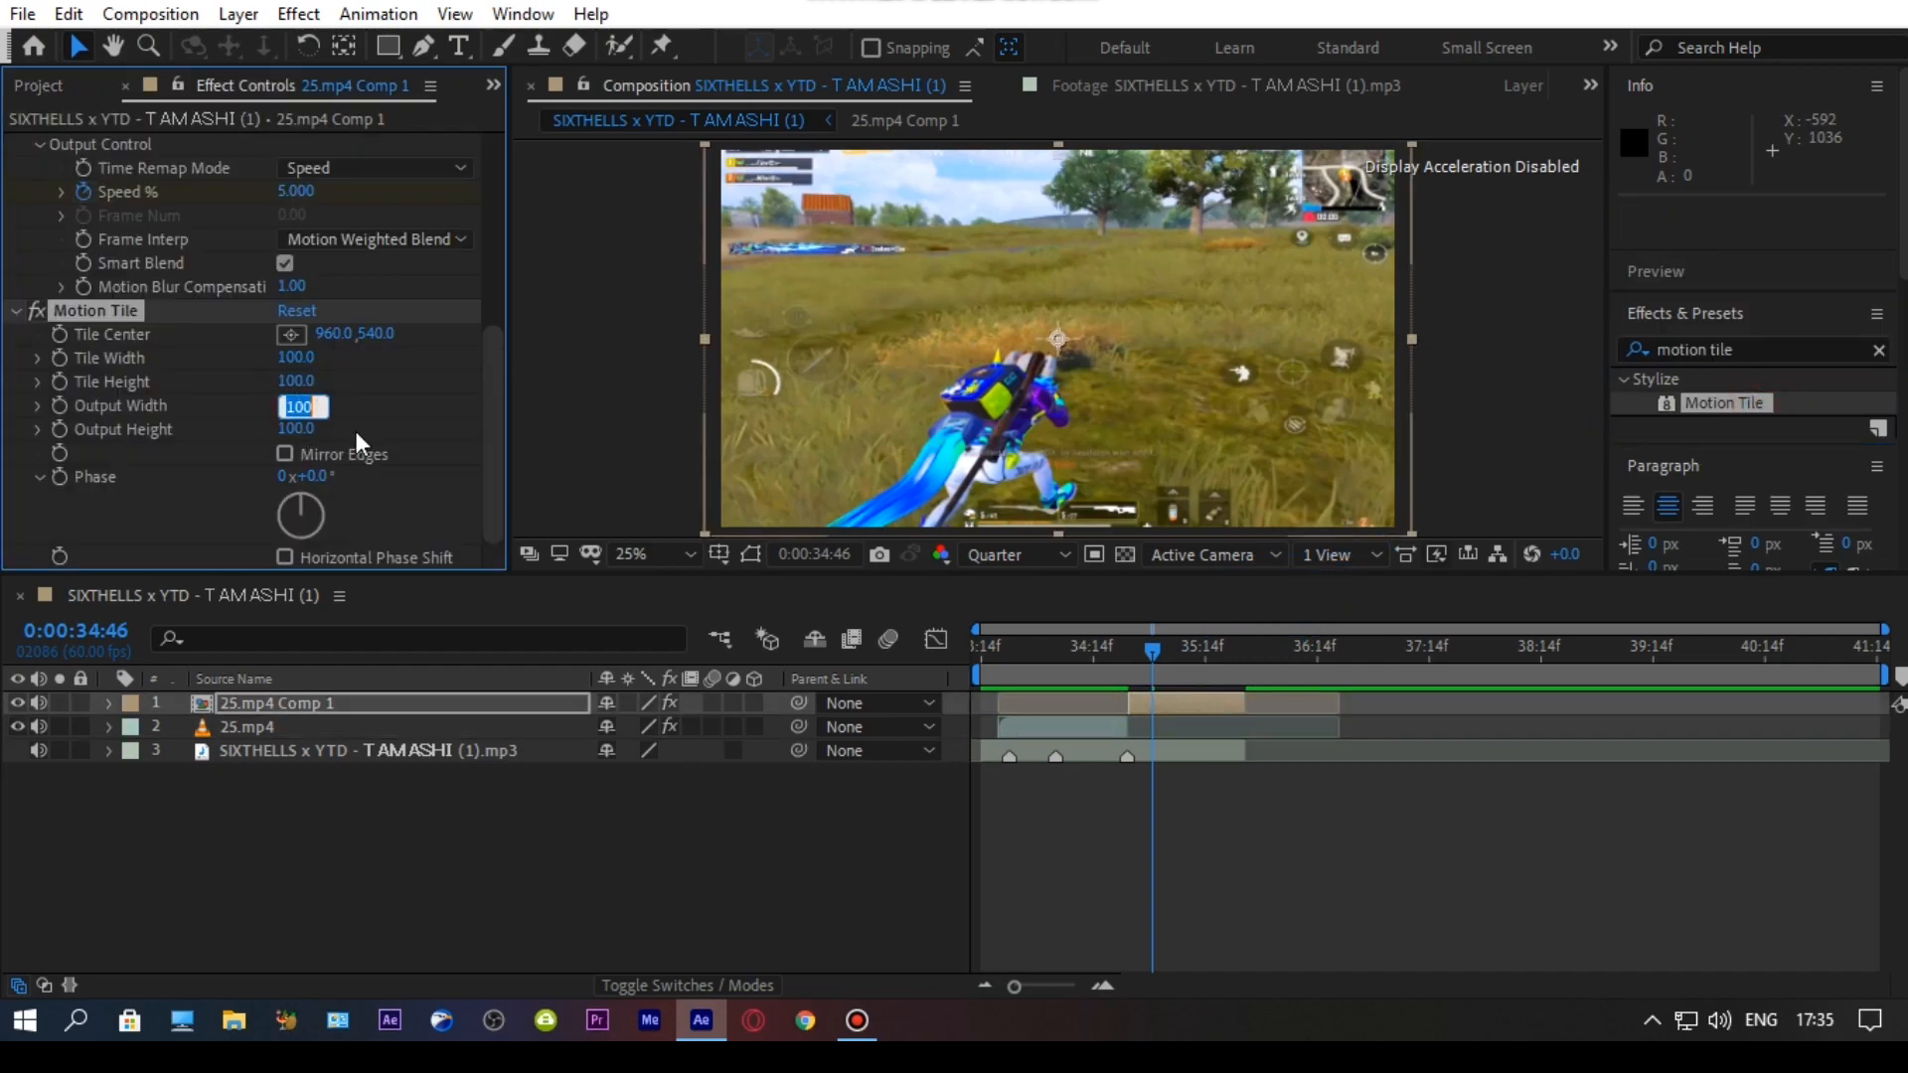
type("400.0")
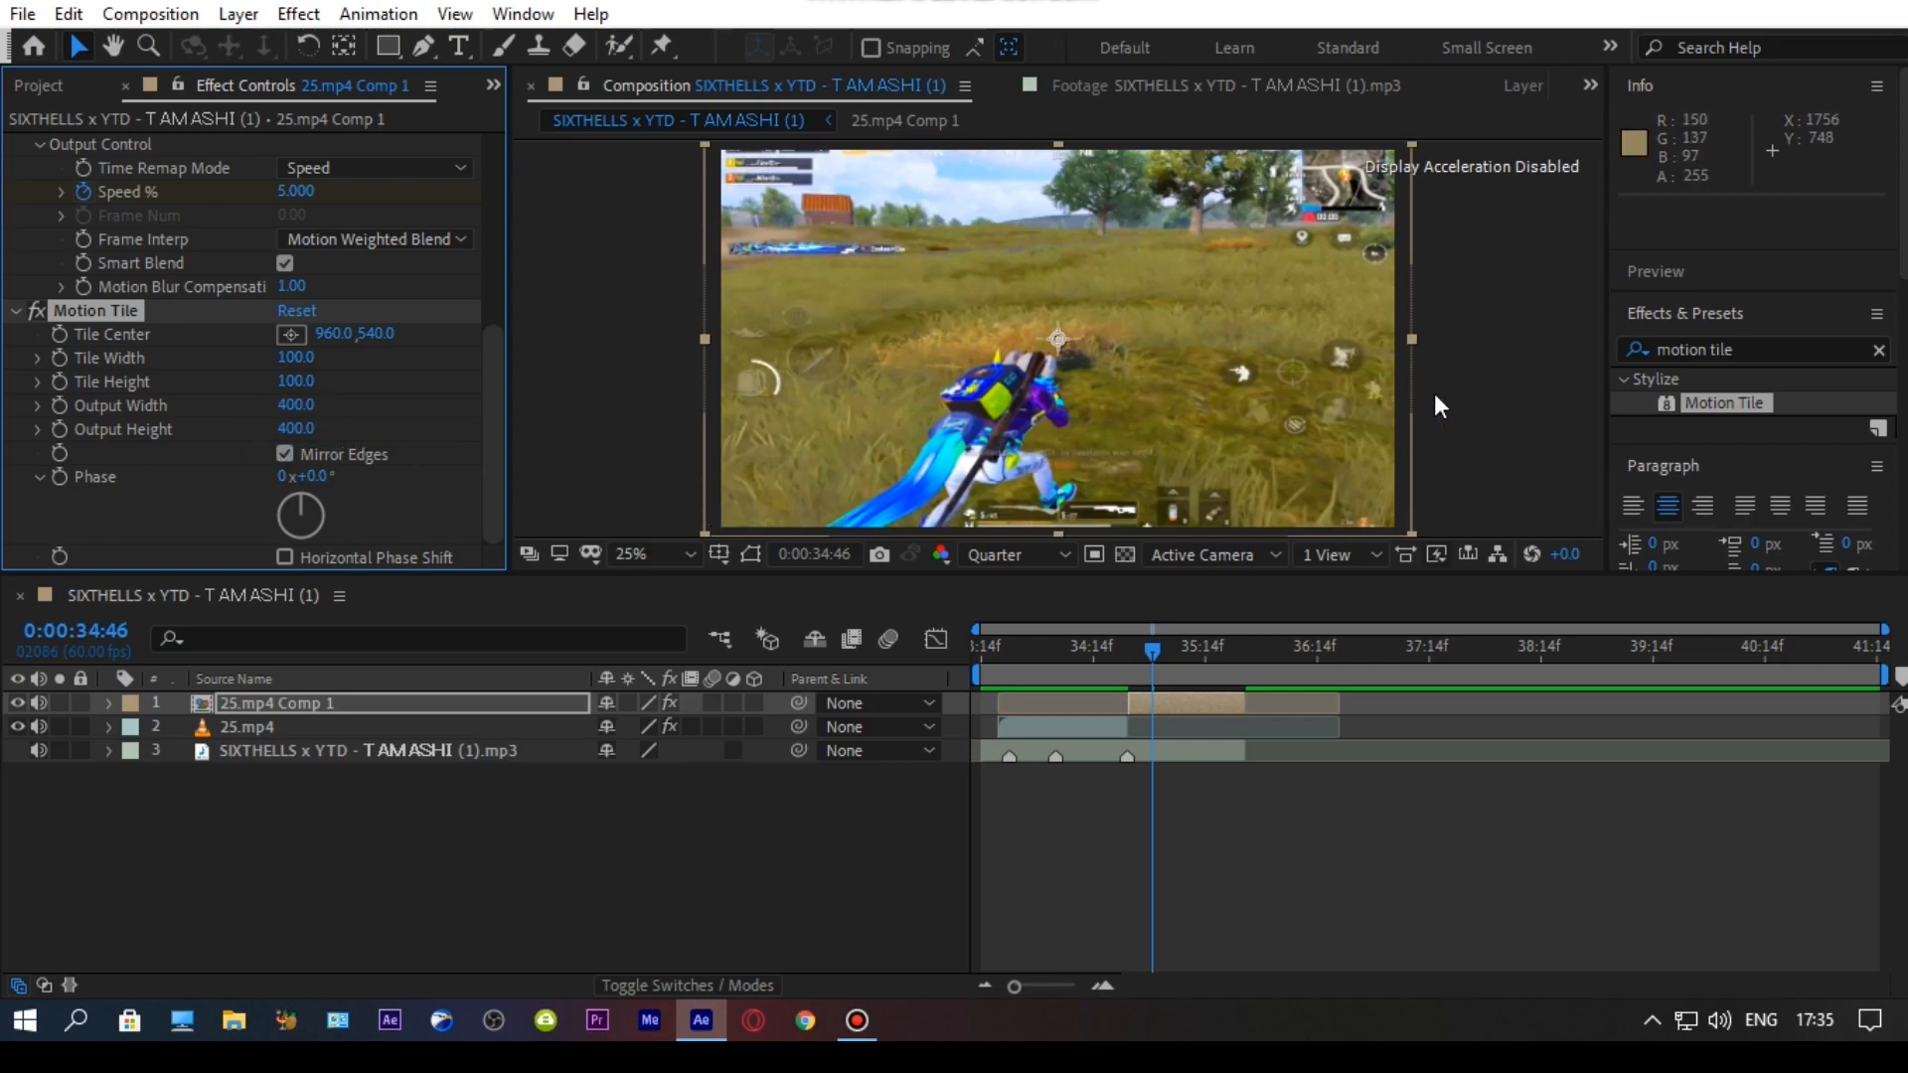
left_click(1753, 350)
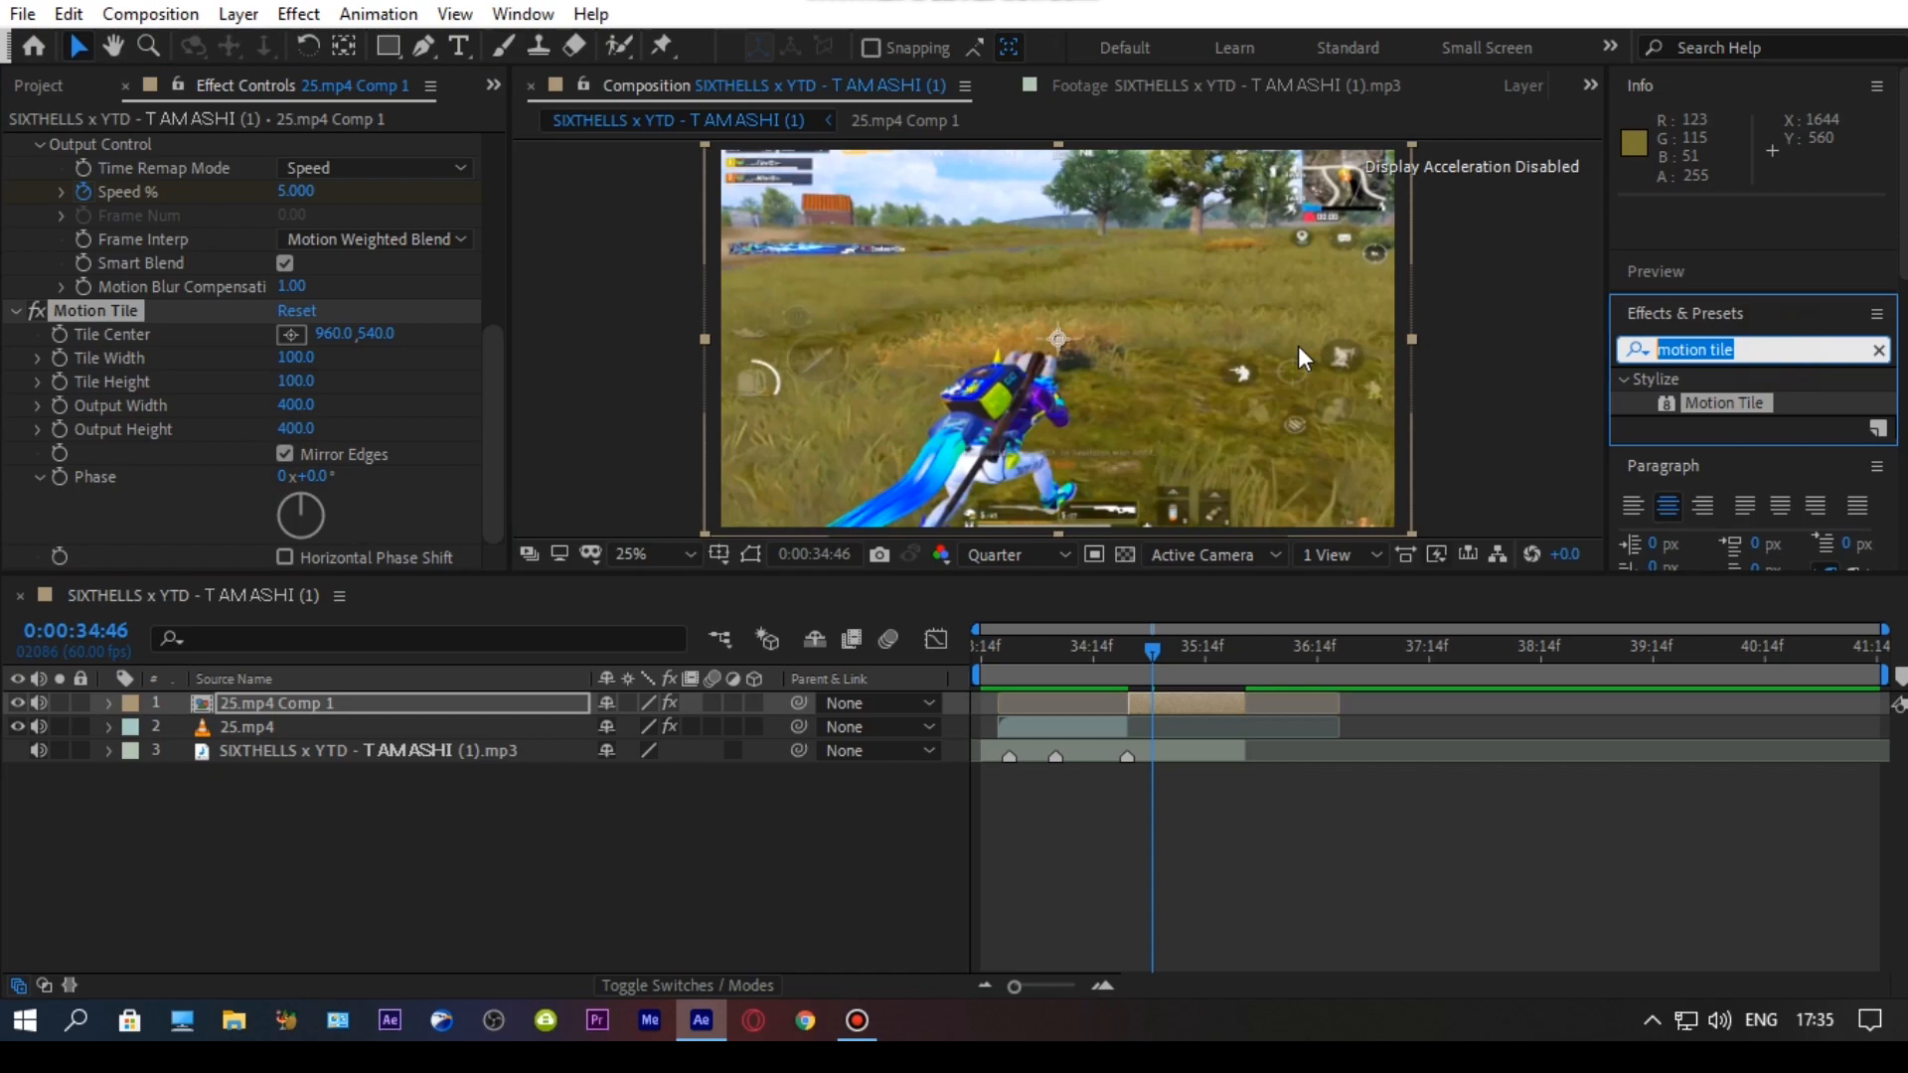
Step: Search for the Wiggle - position preset to add it to the precomposed clip
type("wiggle")
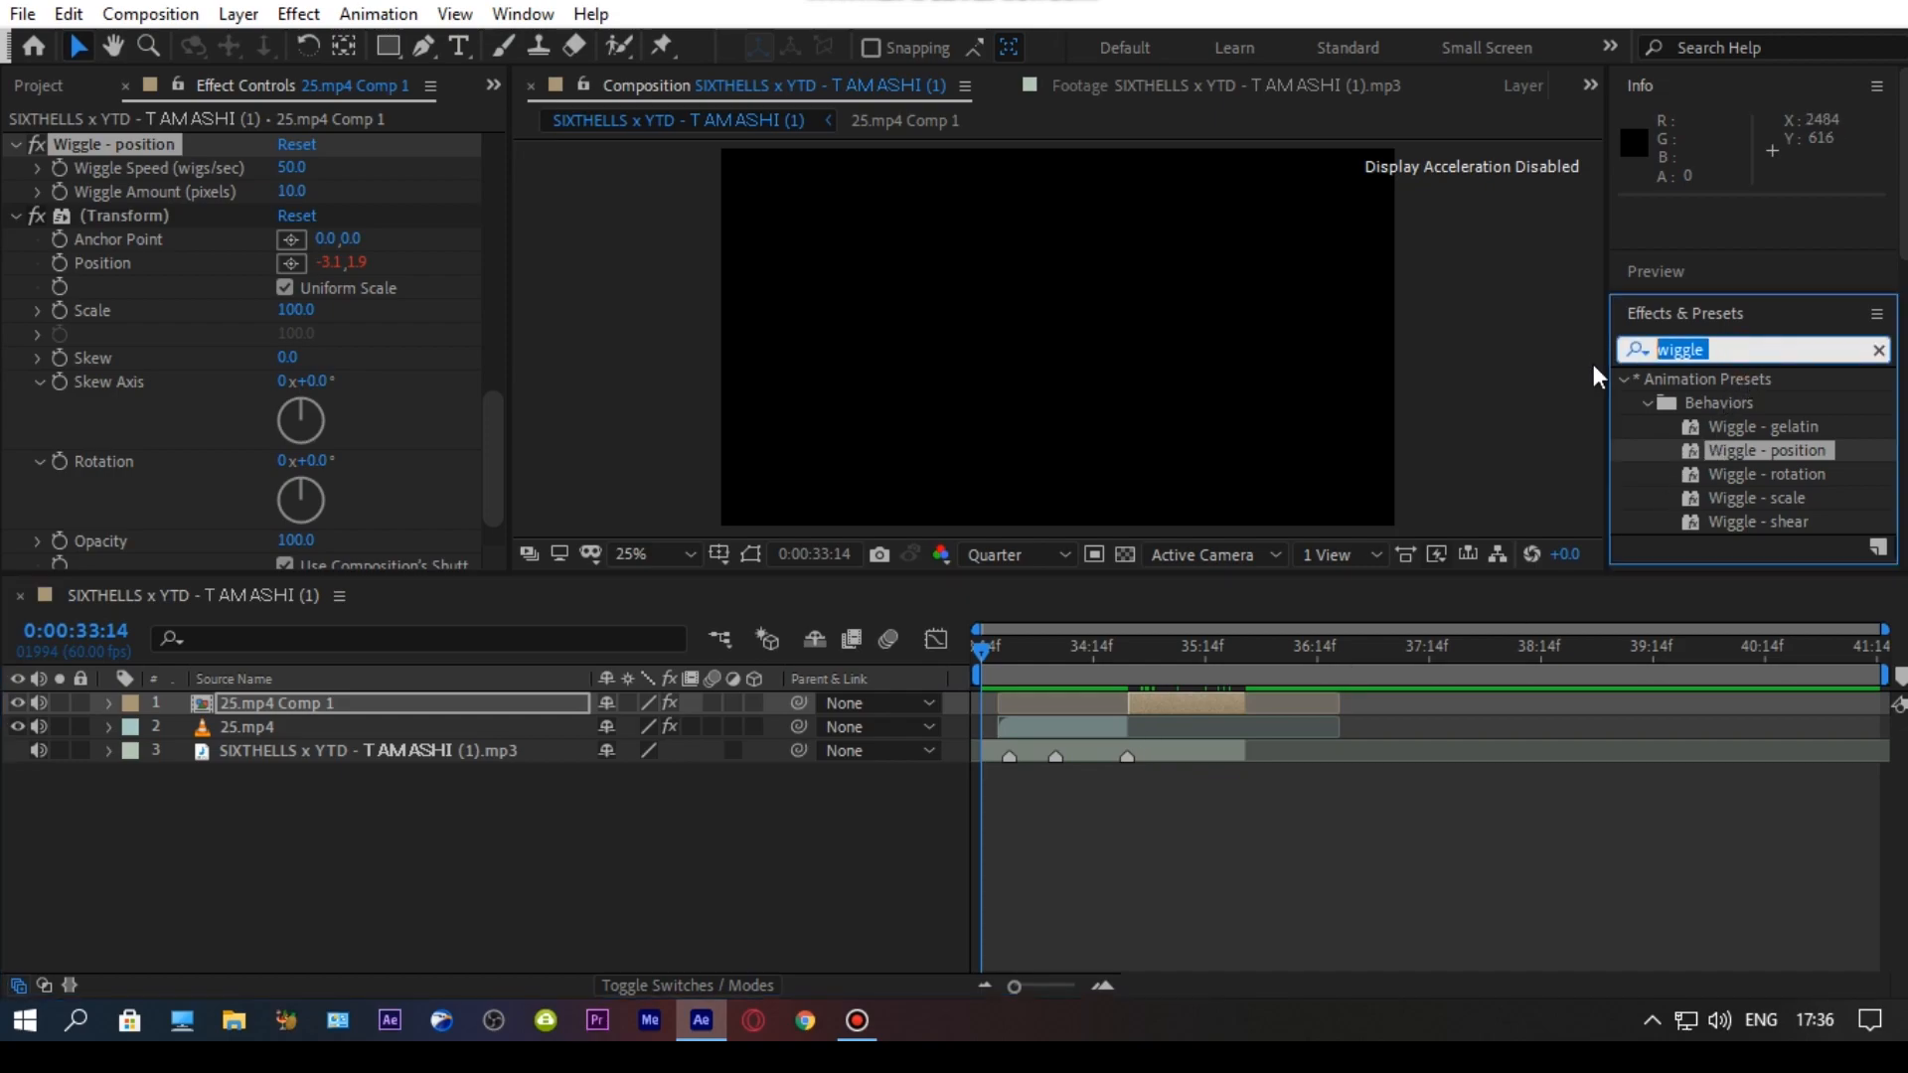
Step: Apply S_Flicker to 25.mp4 Comp 1 and start setting Amplitude to 0.2
type("s")
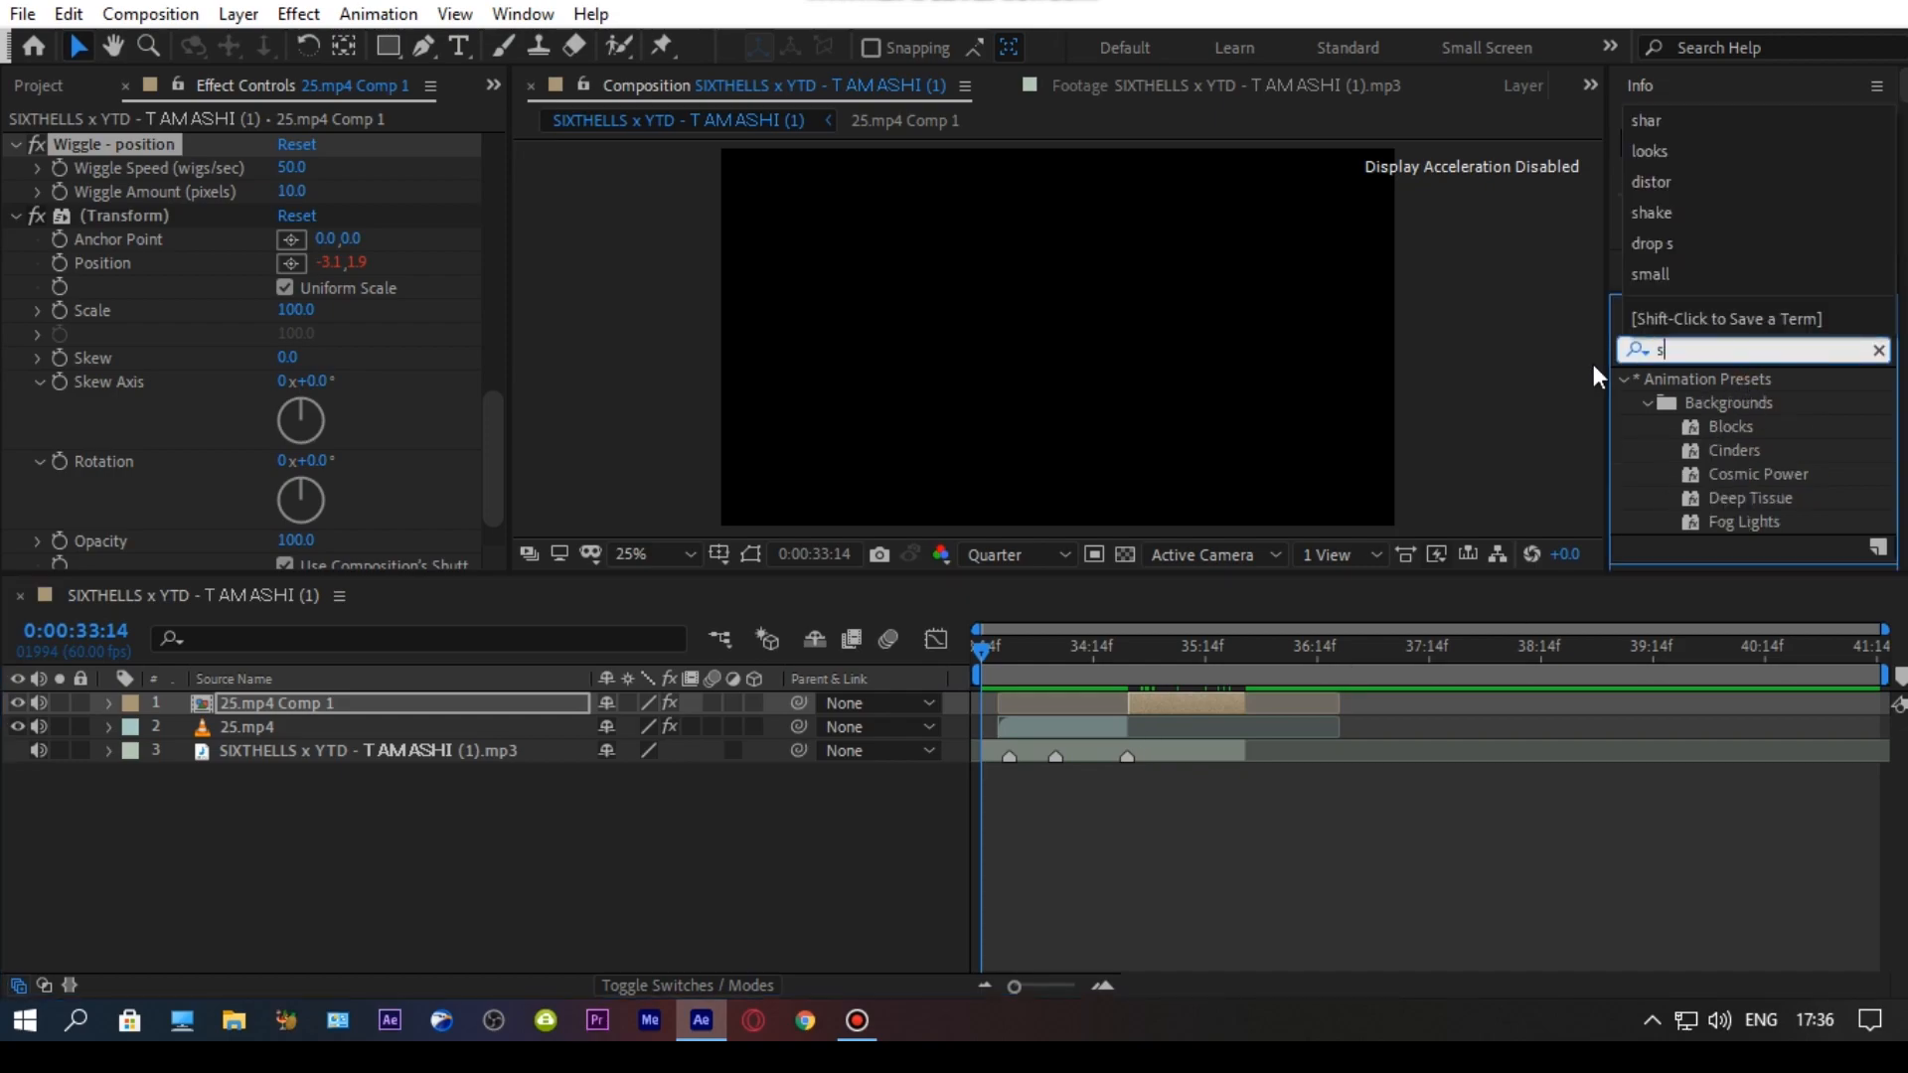
type("_flick")
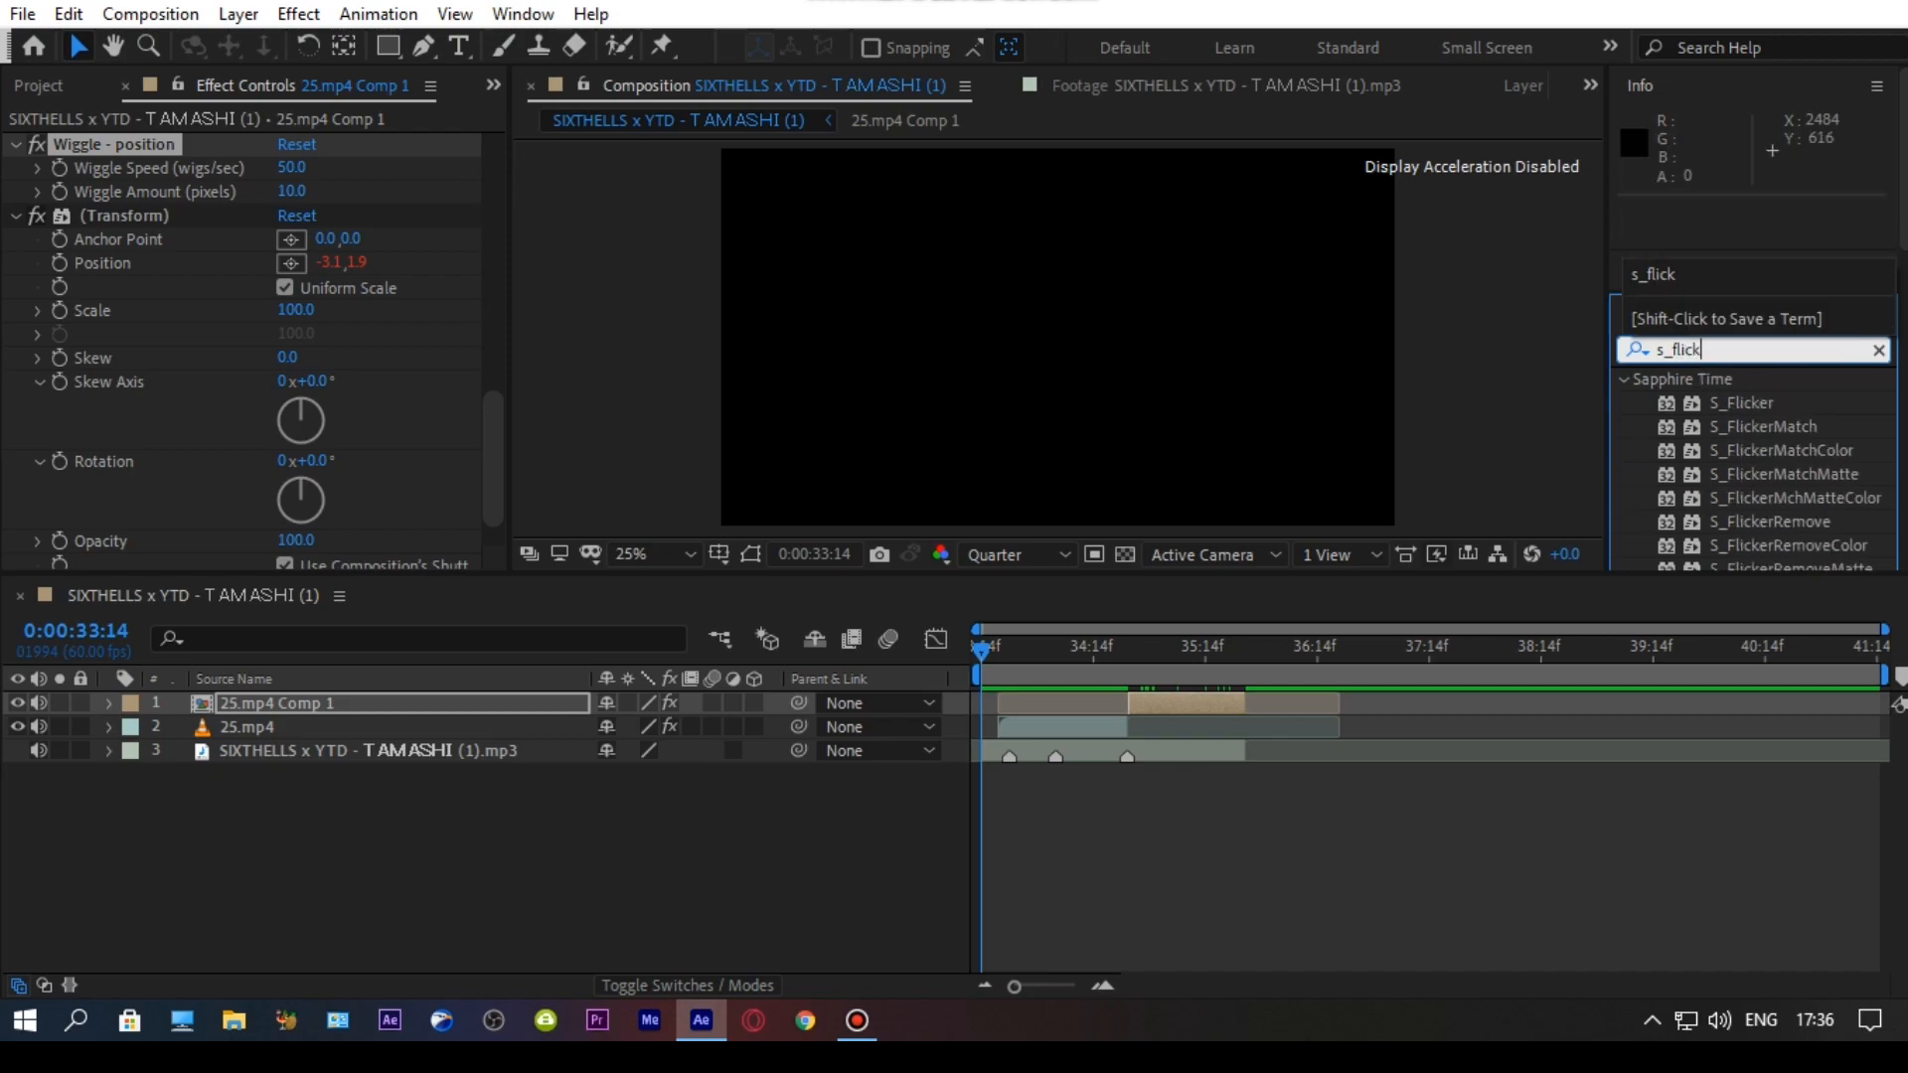
left_click(1743, 403)
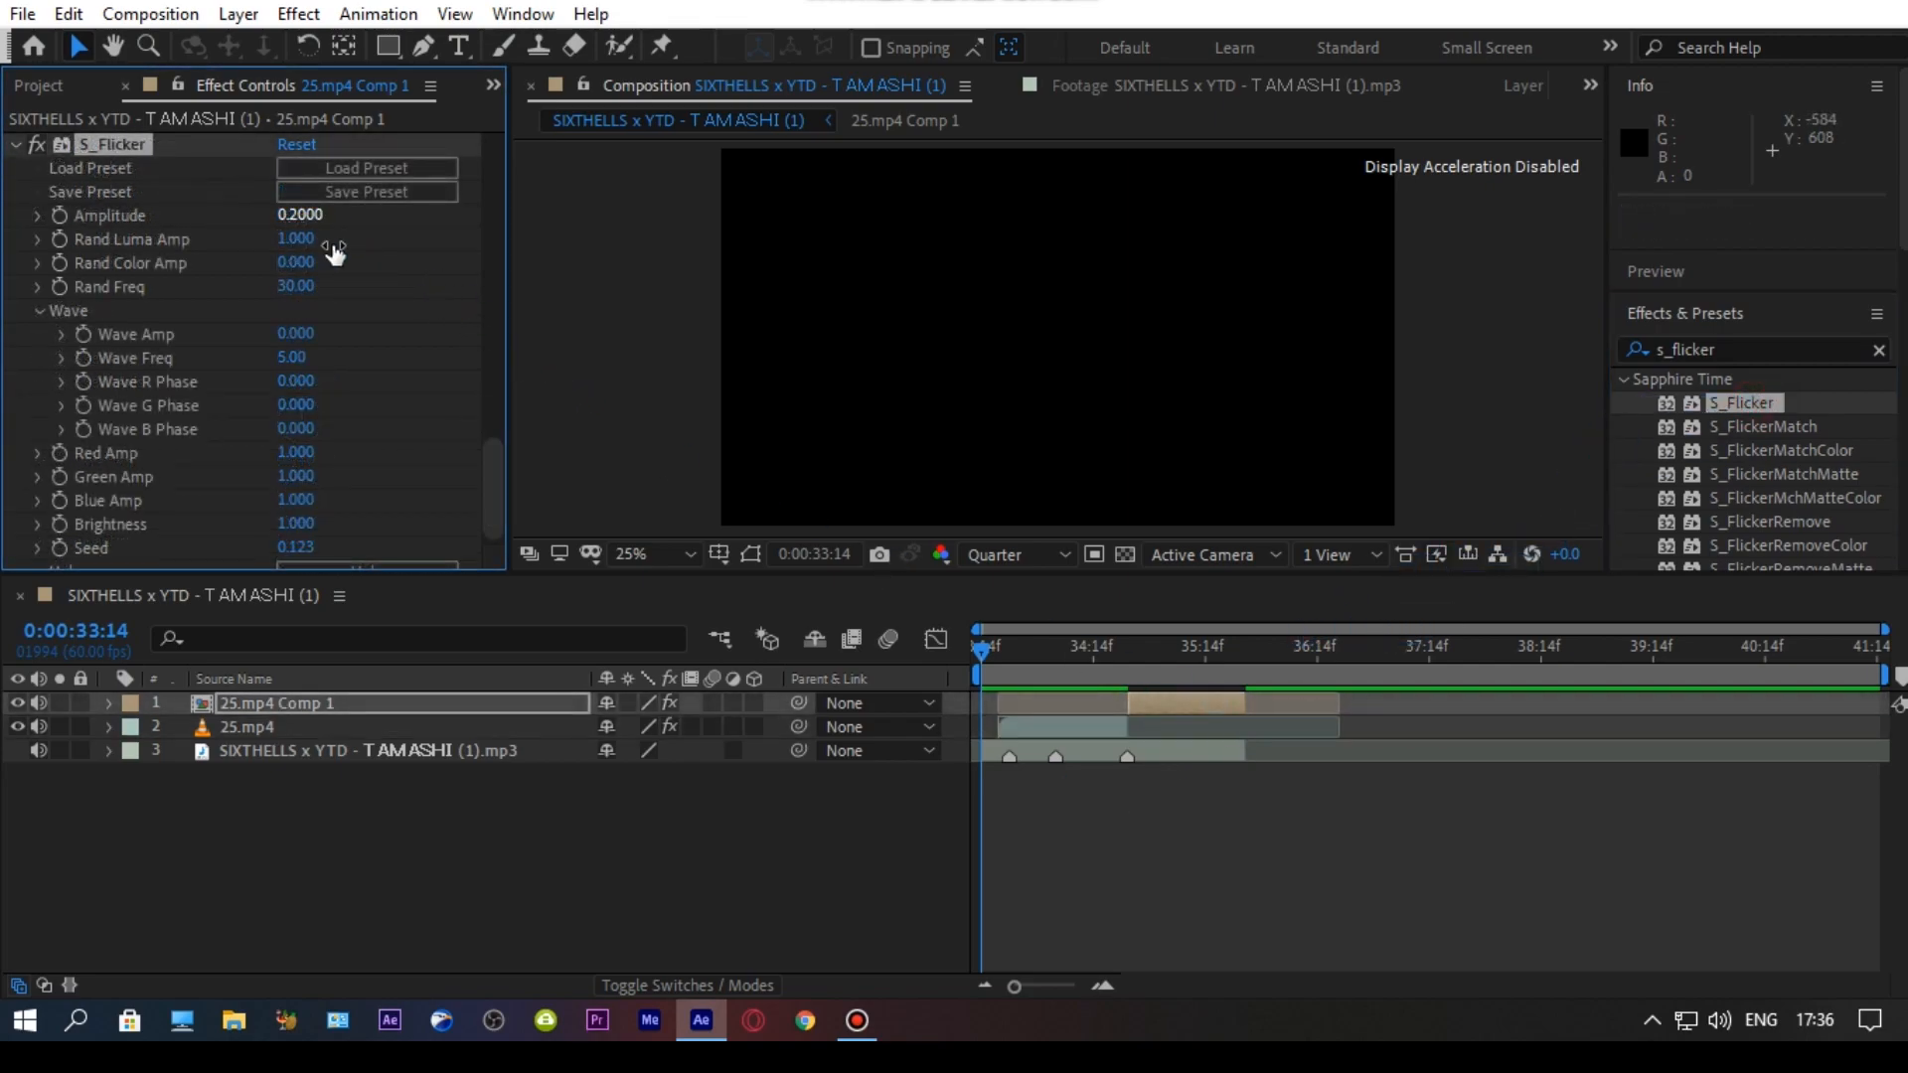
double_click(296, 215)
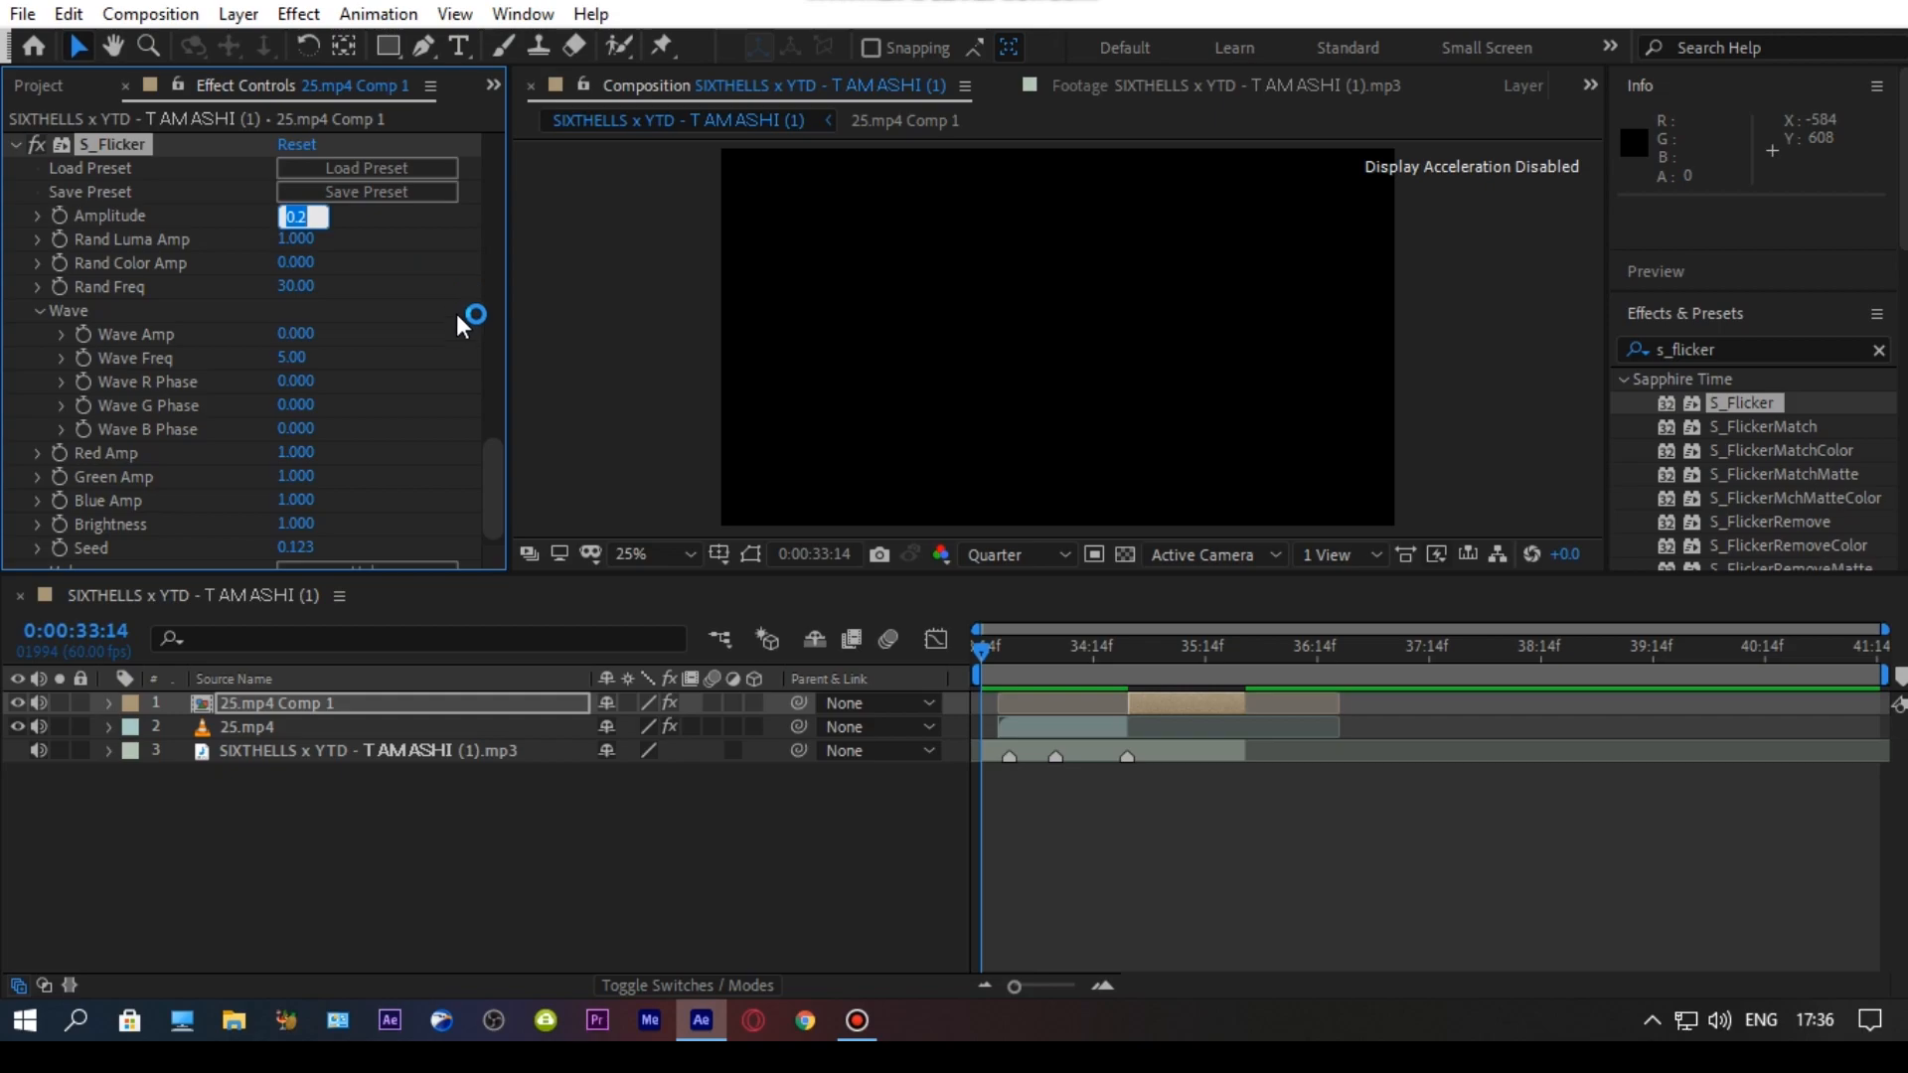
mouse_move(463, 334)
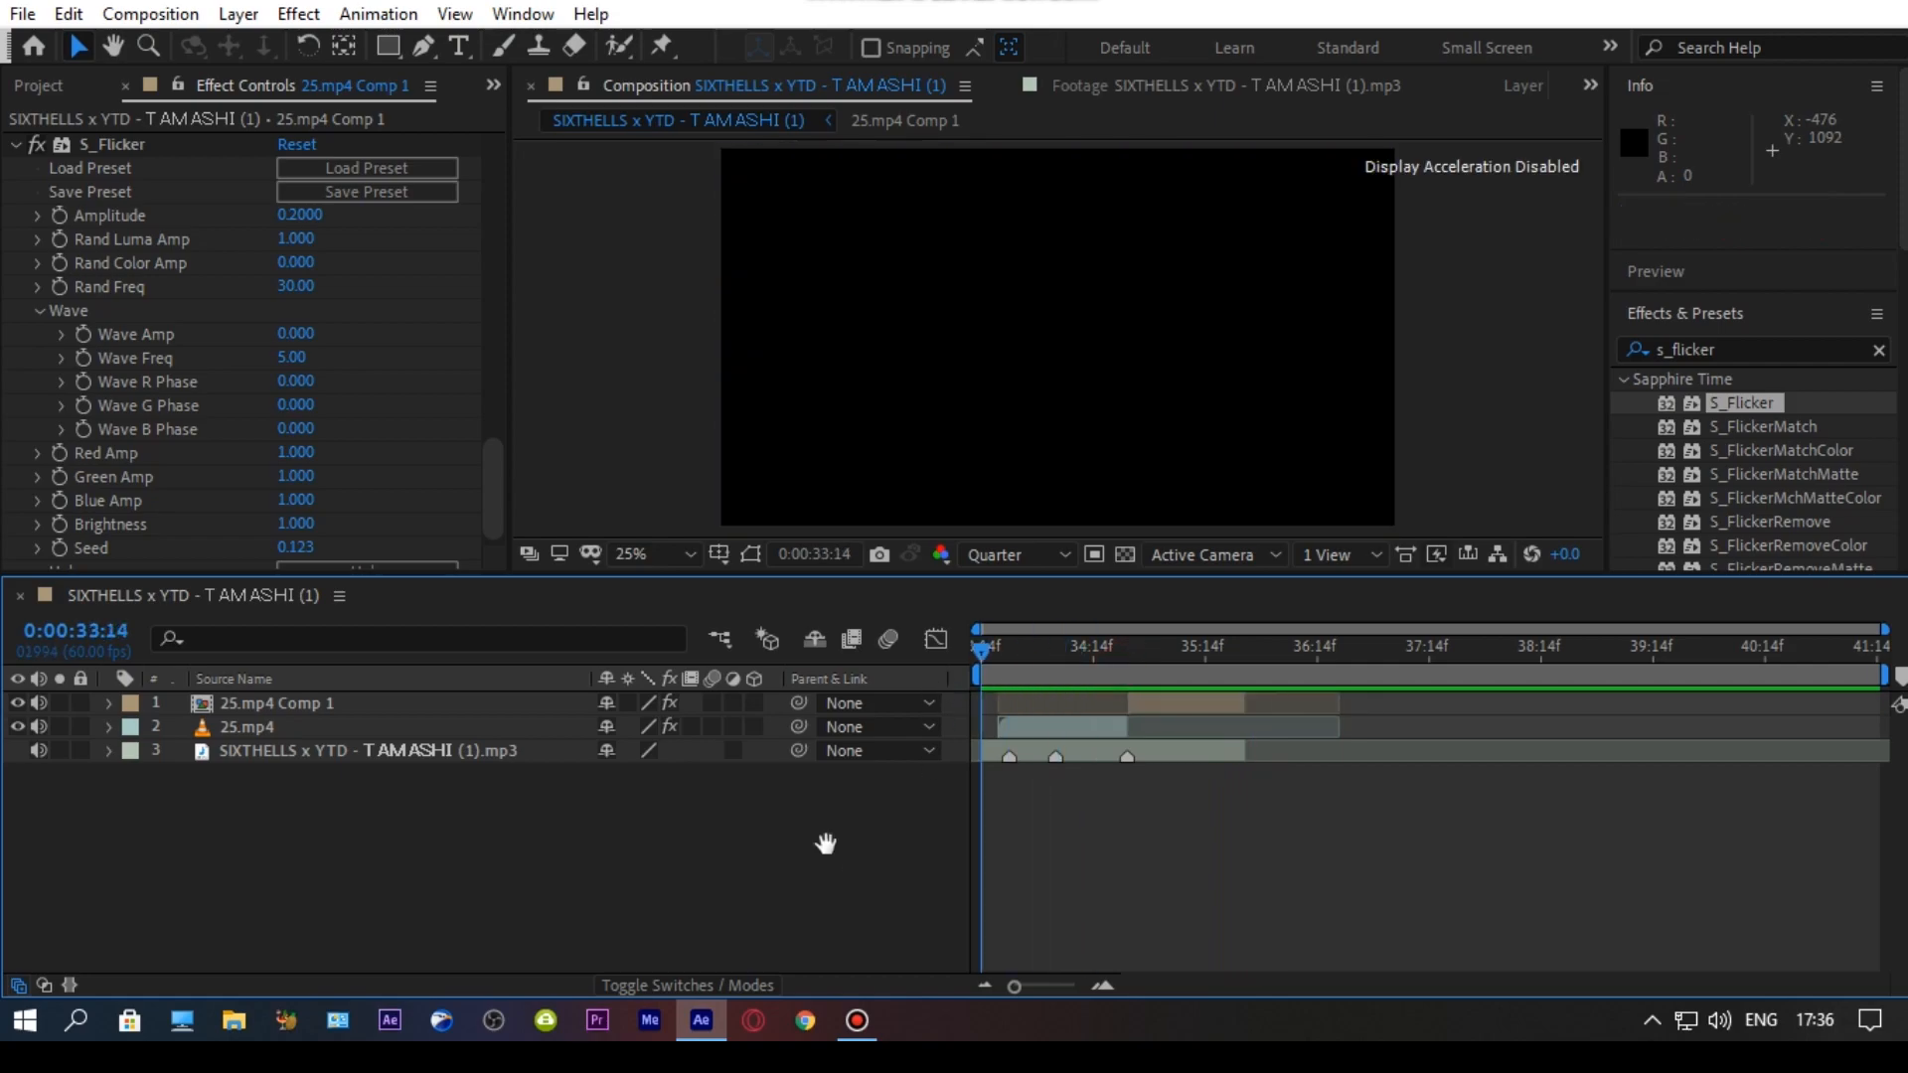
Step: Preview the composition to check the shake and flicker effects
key("Space")
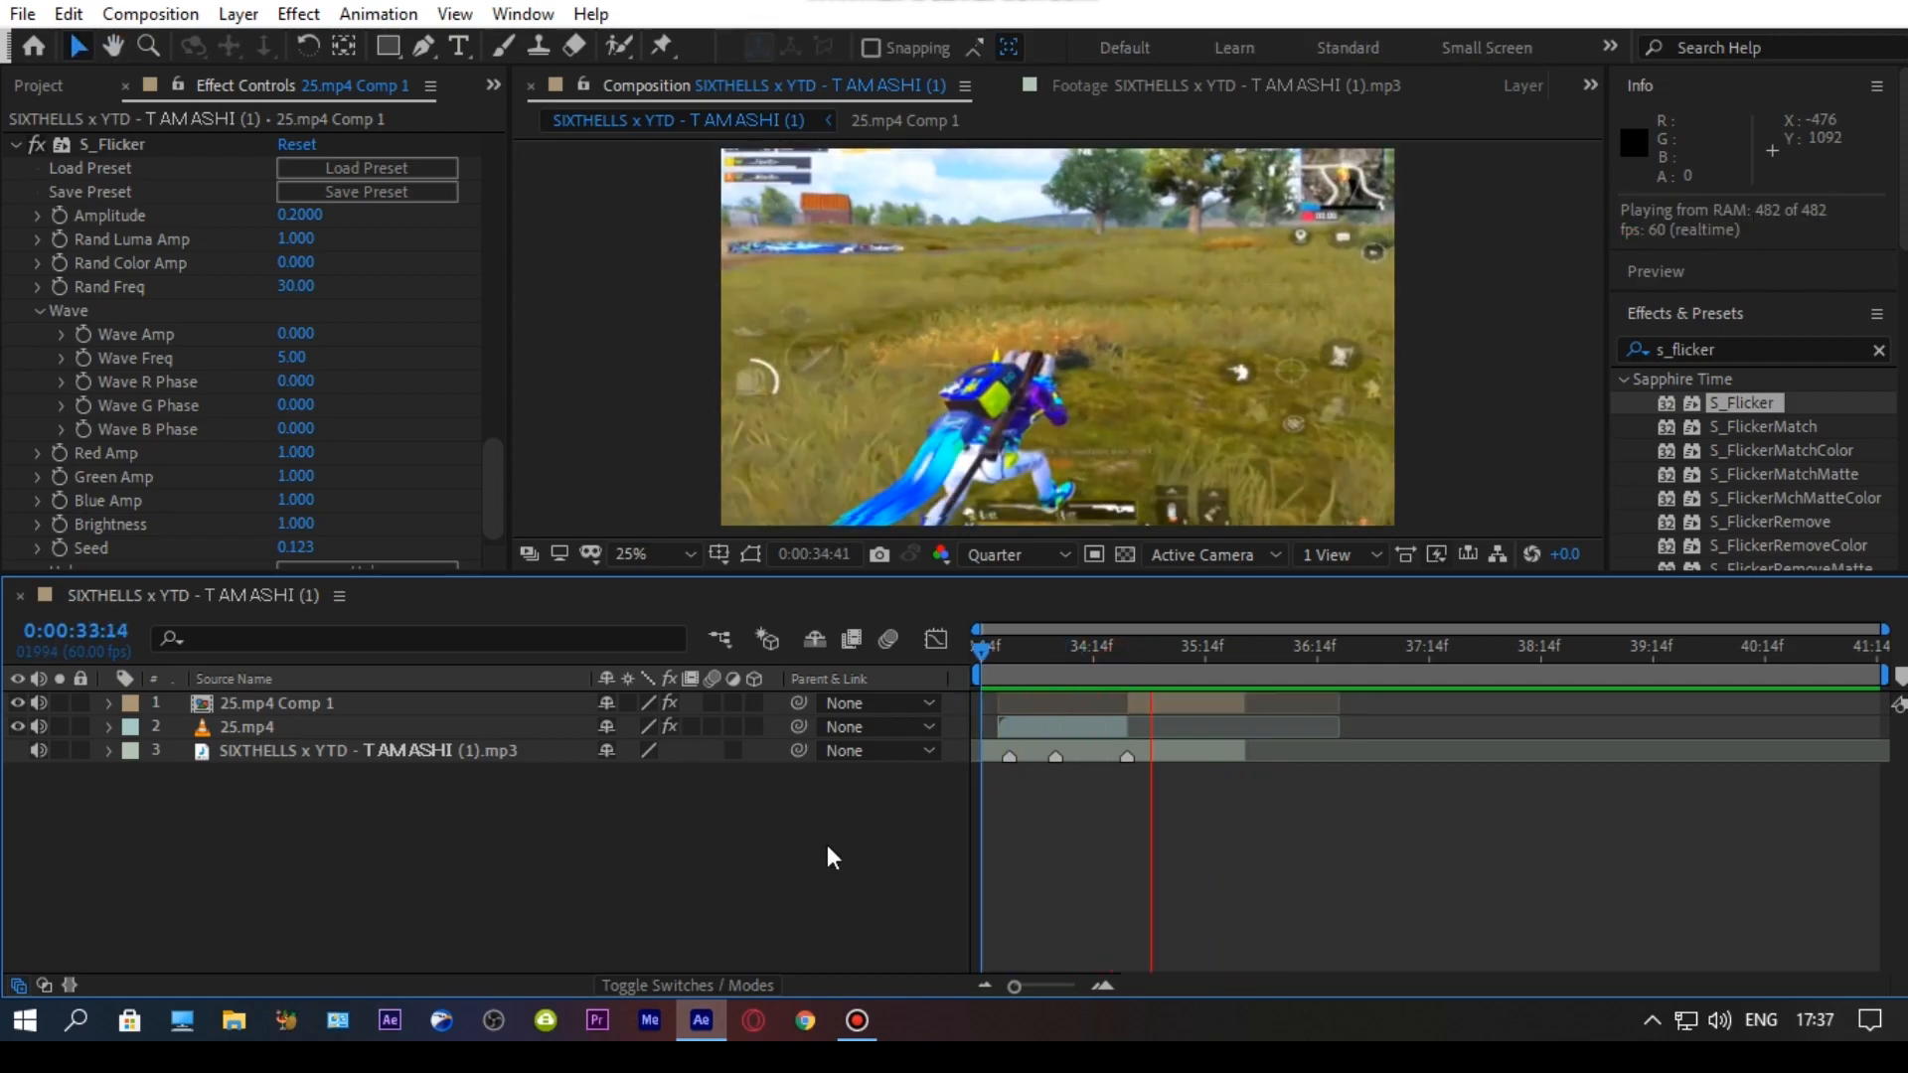